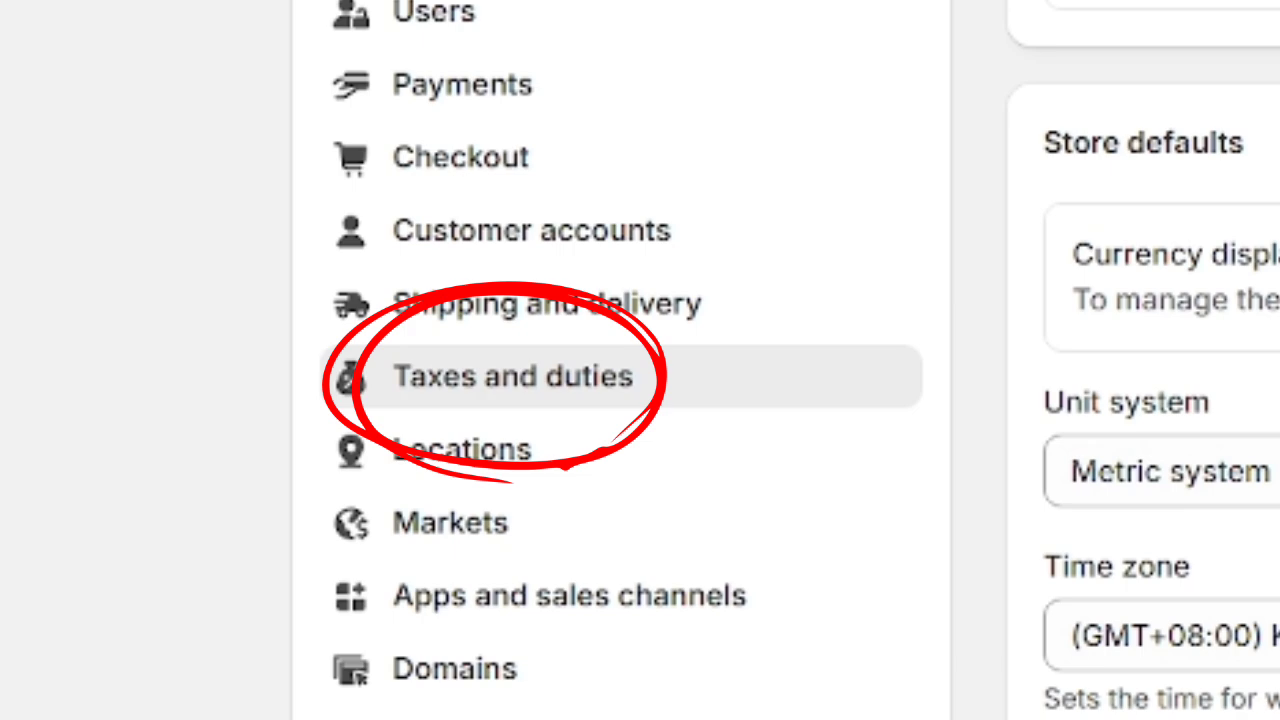
- Show the Taxes and duties settings and scroll to the collected tax report link
{"action": "left_click", "coordinate": [513, 376]}
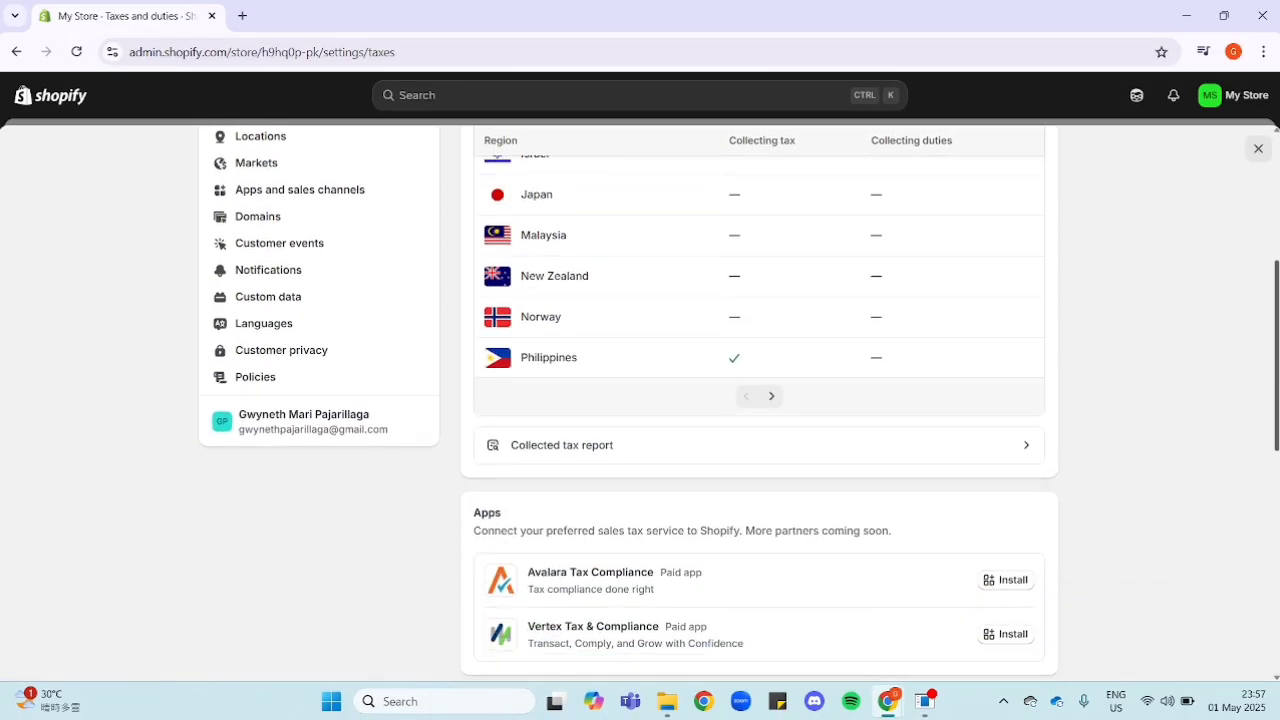
{"action": "scroll", "scroll_direction": "down", "scroll_amount": 3}
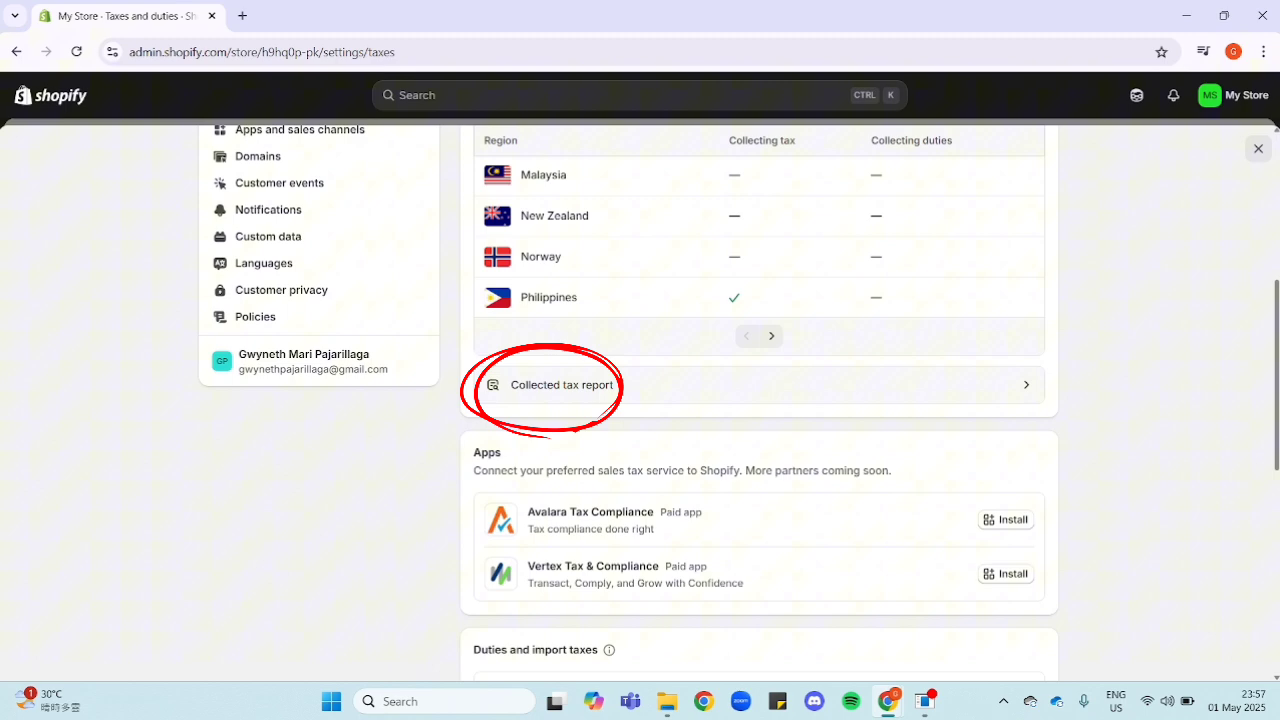
- Open the Collected tax report, landing on Finances › Taxes for today
{"action": "left_click", "coordinate": [562, 384]}
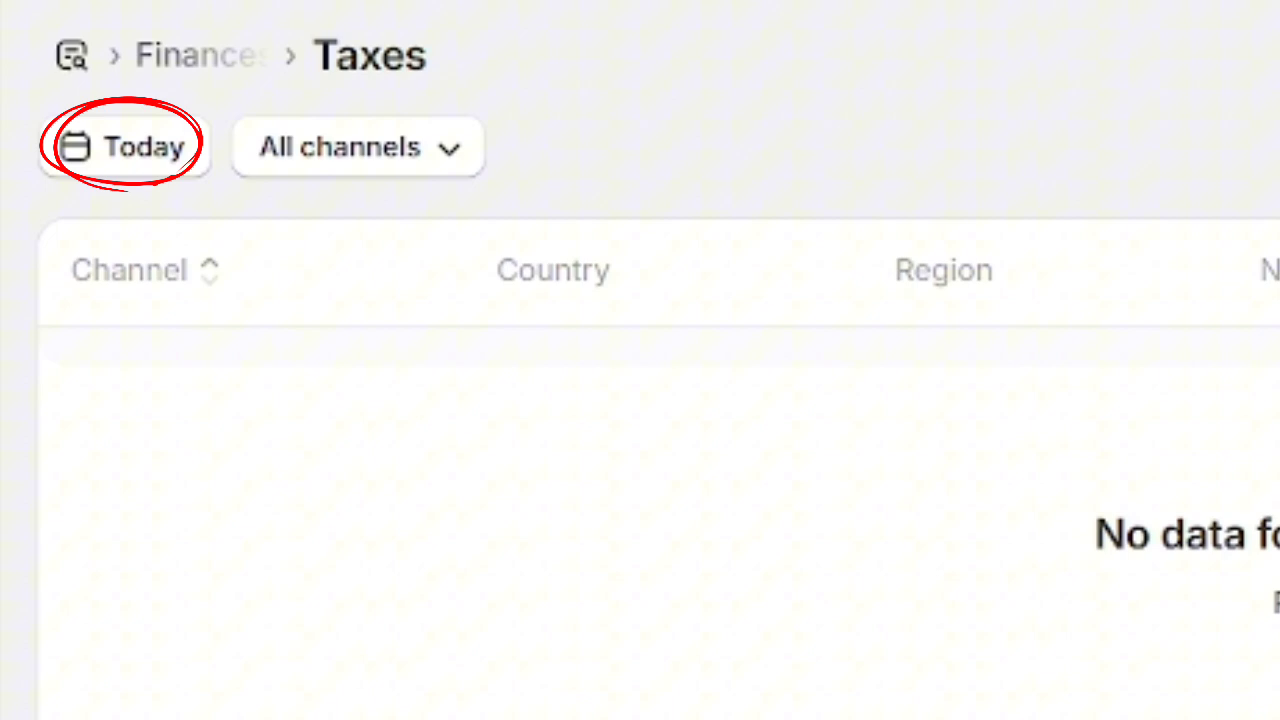
{"action": "left_click", "coordinate": [124, 146]}
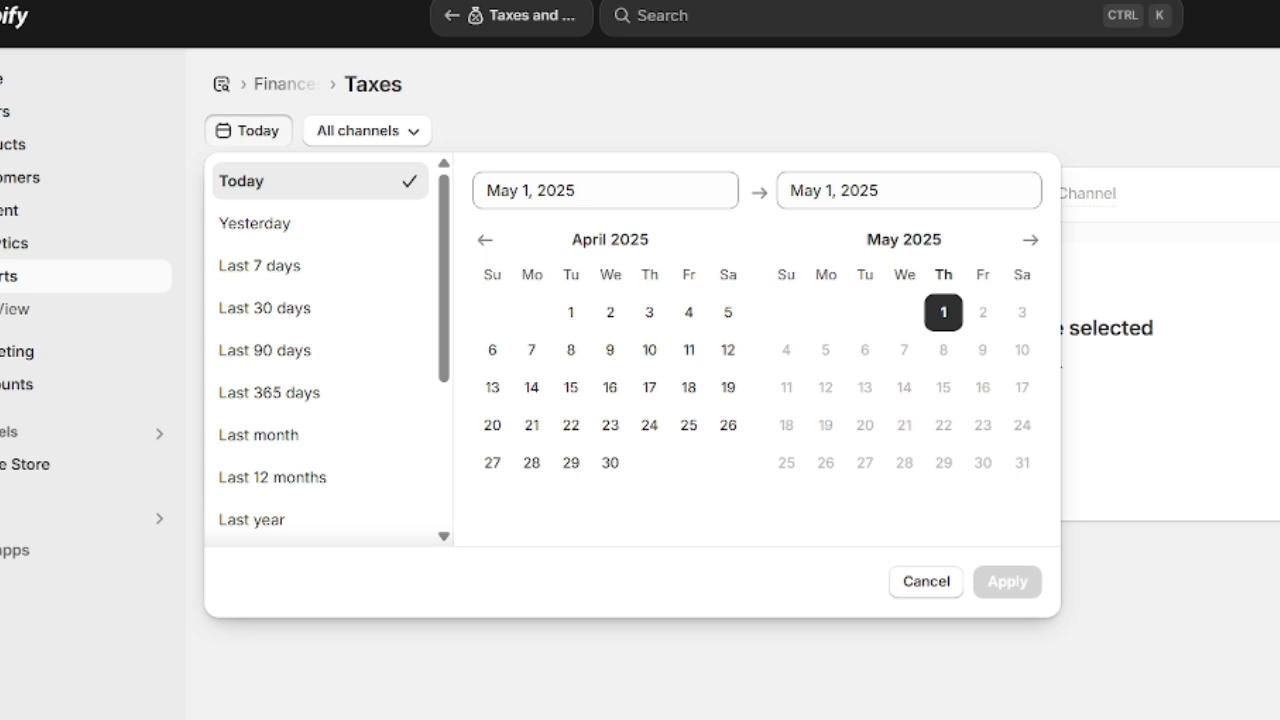
{"action": "left_click", "coordinate": [366, 131]}
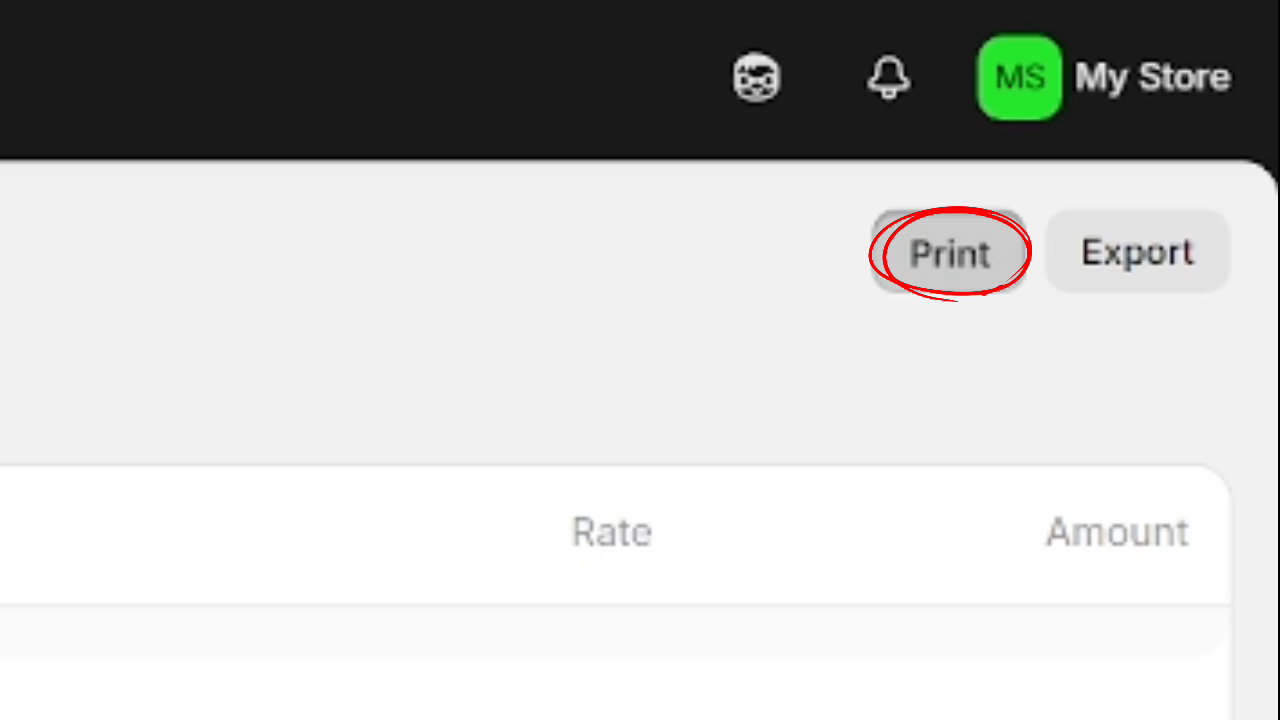
- Bring up the Export your report dialog for the taxes report's CSV export
{"action": "left_click", "coordinate": [948, 252]}
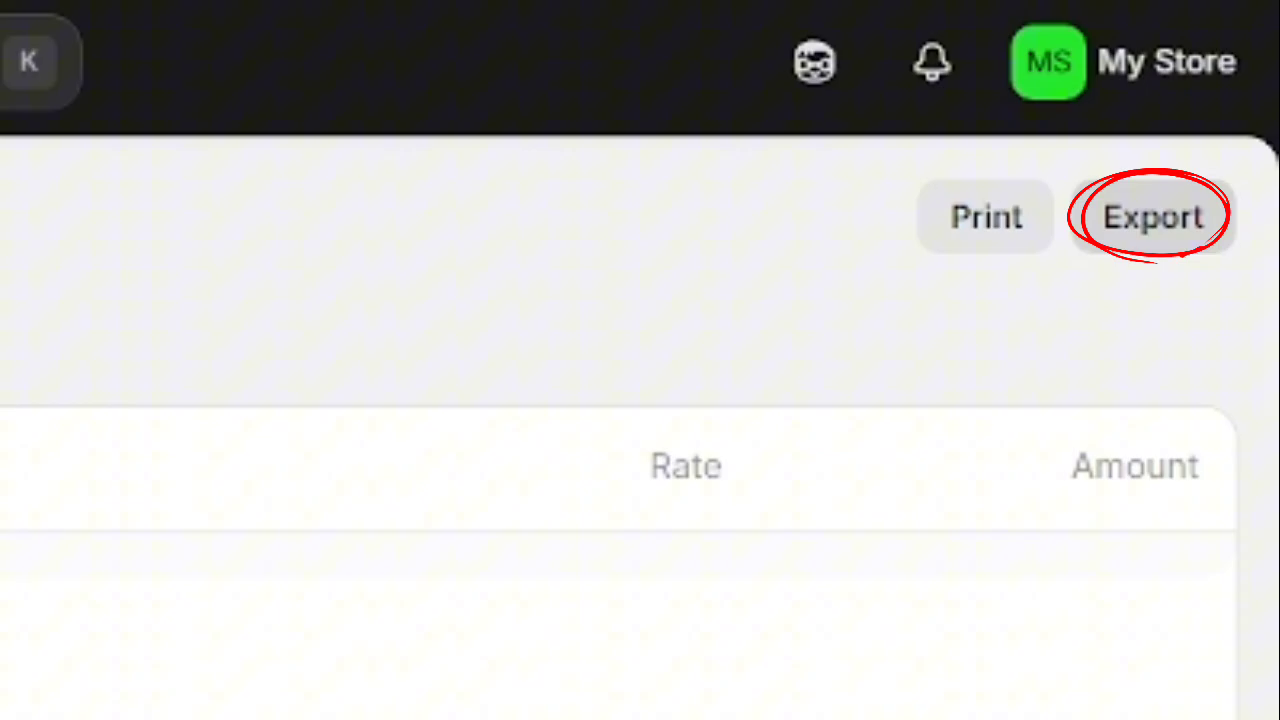
{"action": "left_click", "coordinate": [1152, 216]}
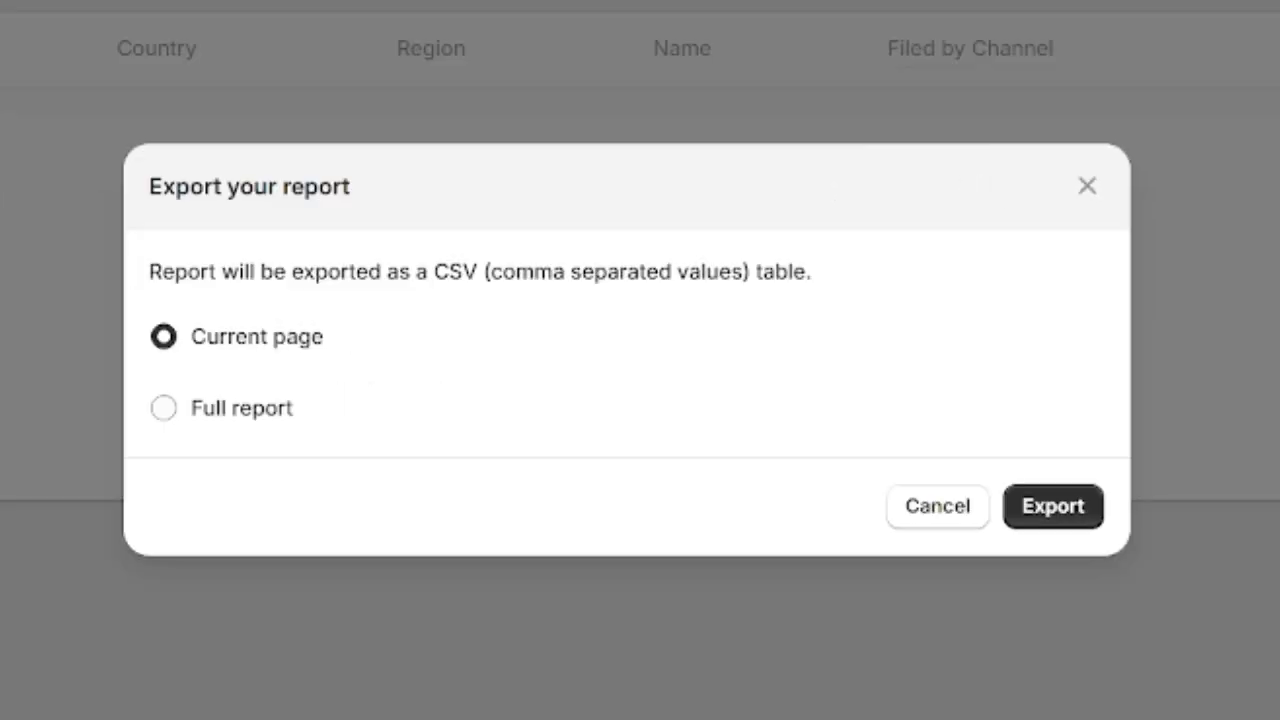